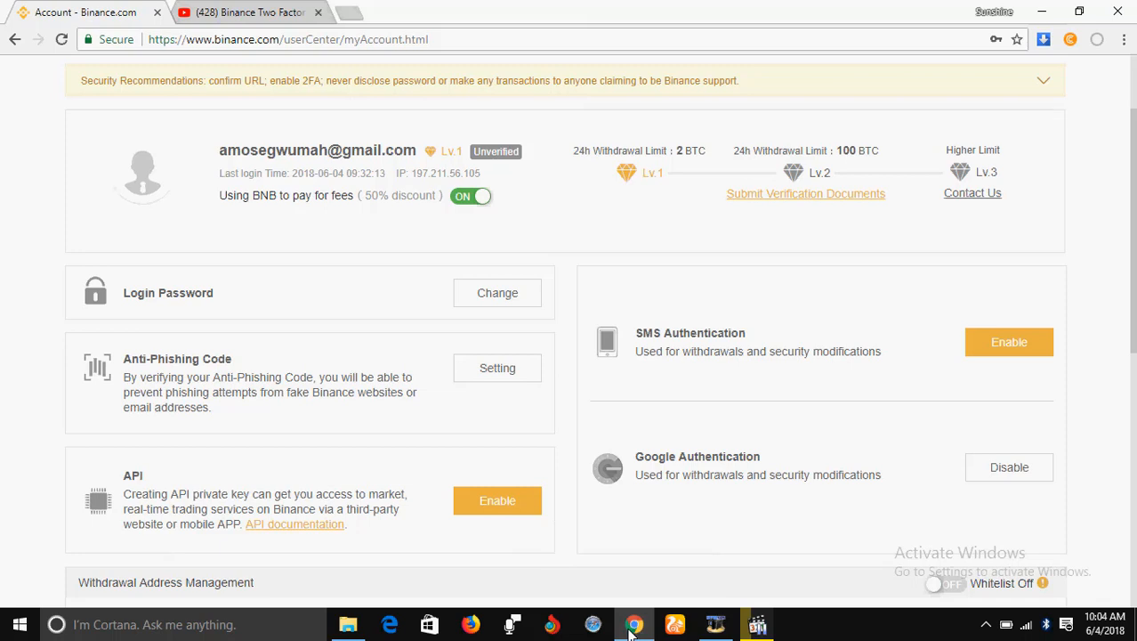
pyautogui.moveTo(666, 553)
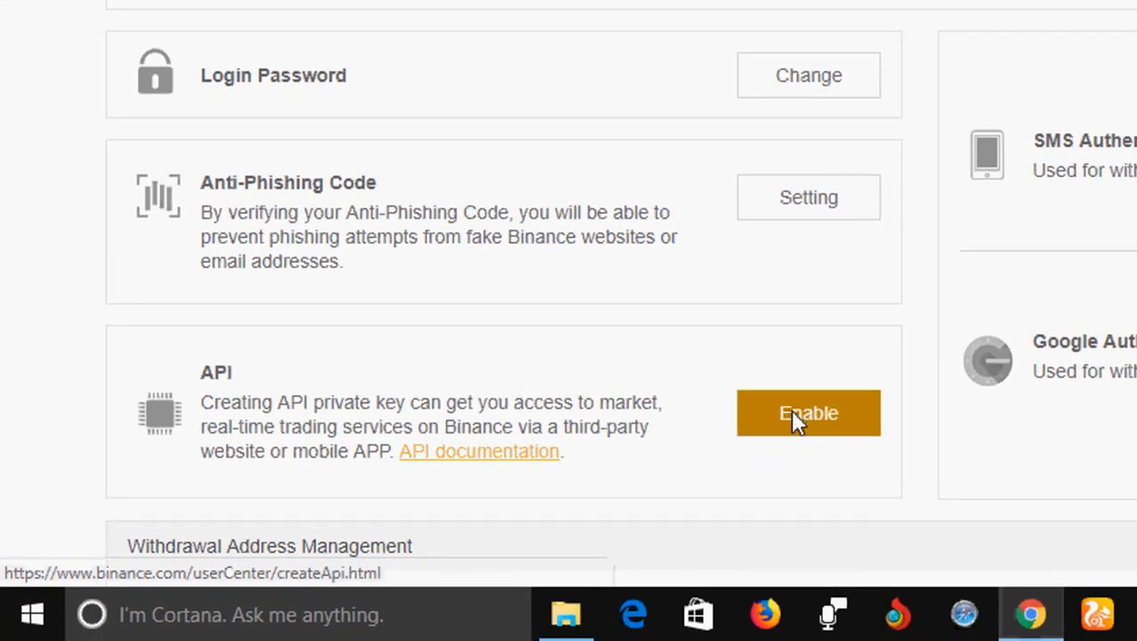
# - Enable API access from the API section of the account security page
pyautogui.click(807, 413)
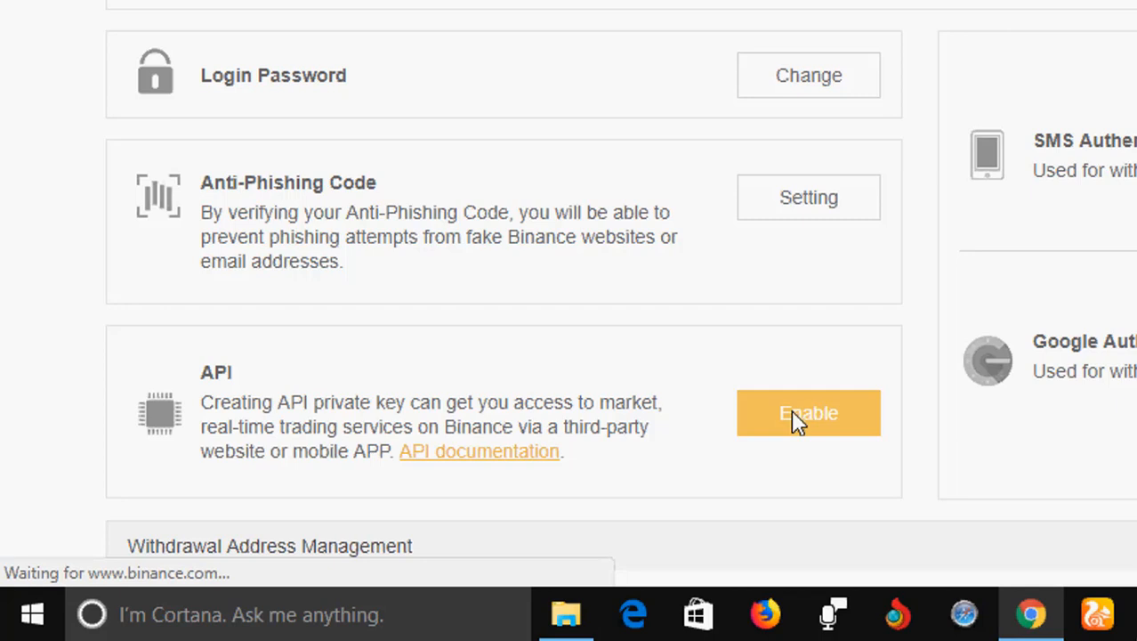
pyautogui.click(807, 413)
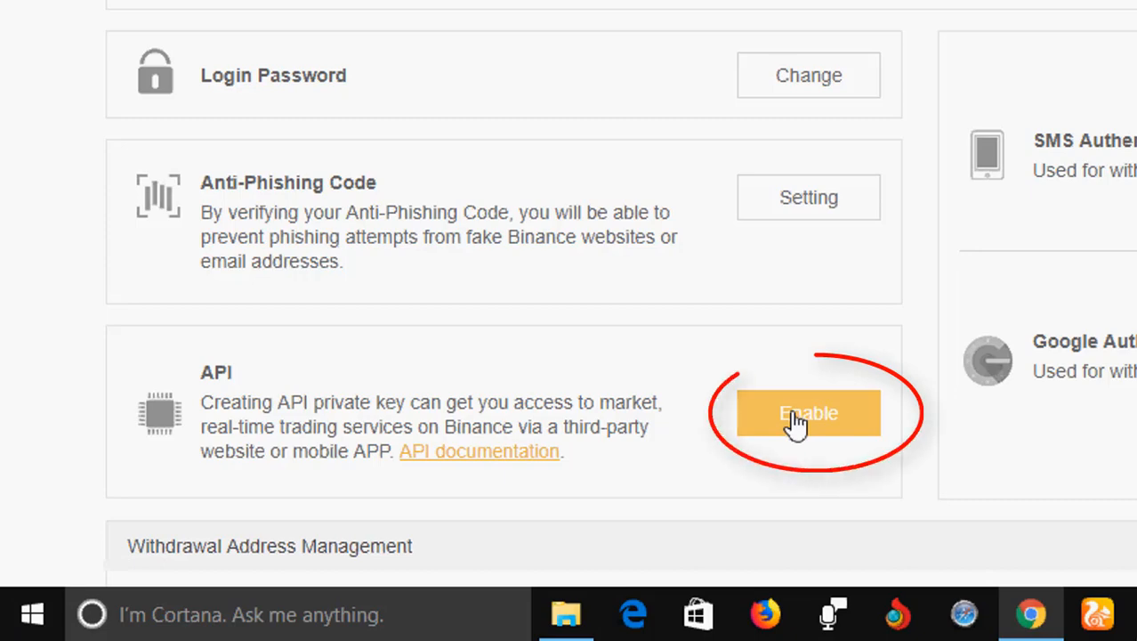
# - Label the new API key 'Amos API'
pyautogui.click(808, 413)
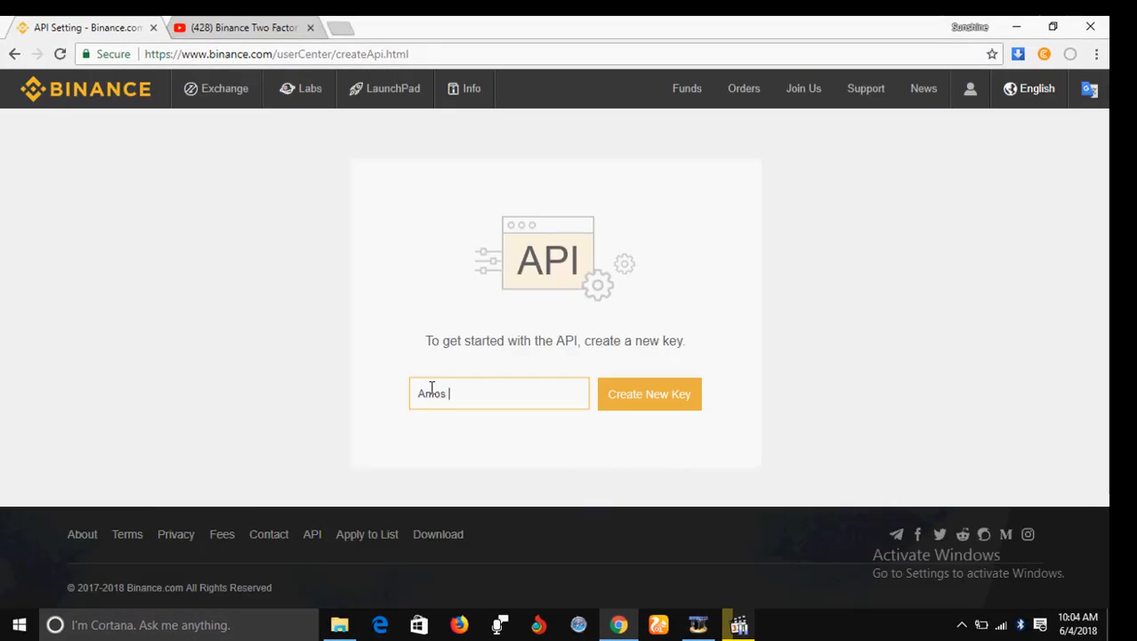
pyautogui.write('API')
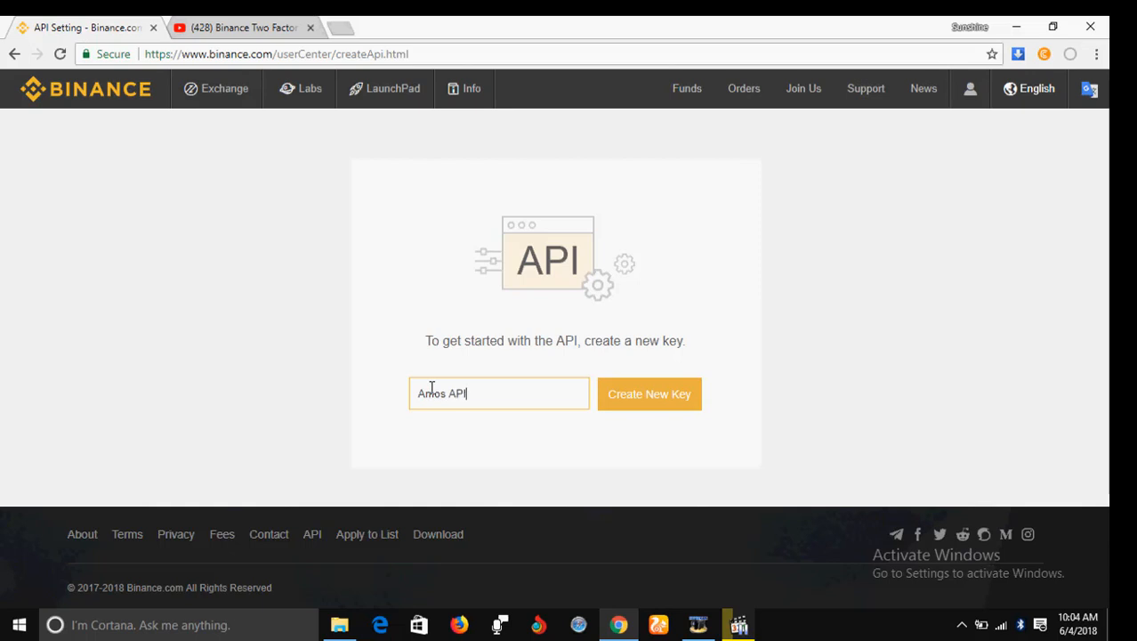
pyautogui.moveTo(801, 332)
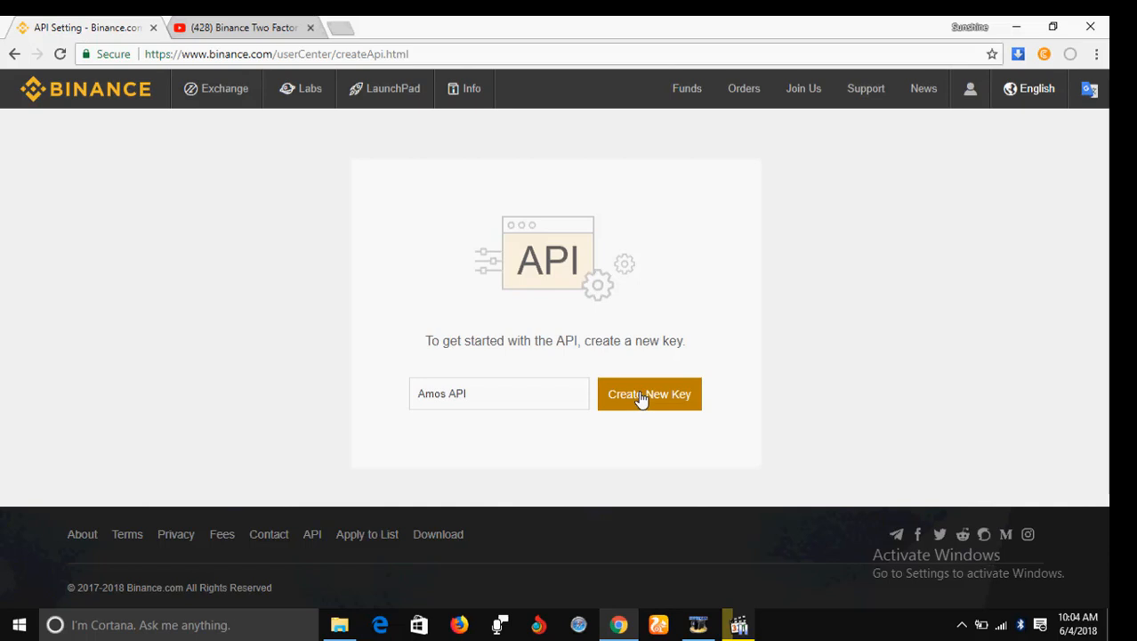
pyautogui.click(647, 393)
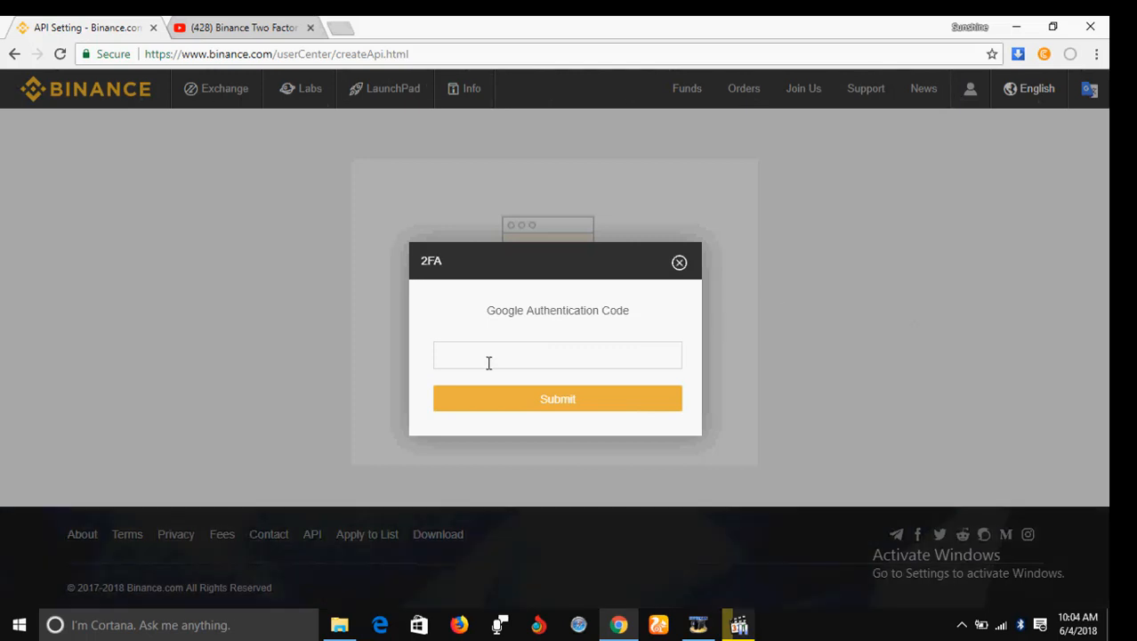
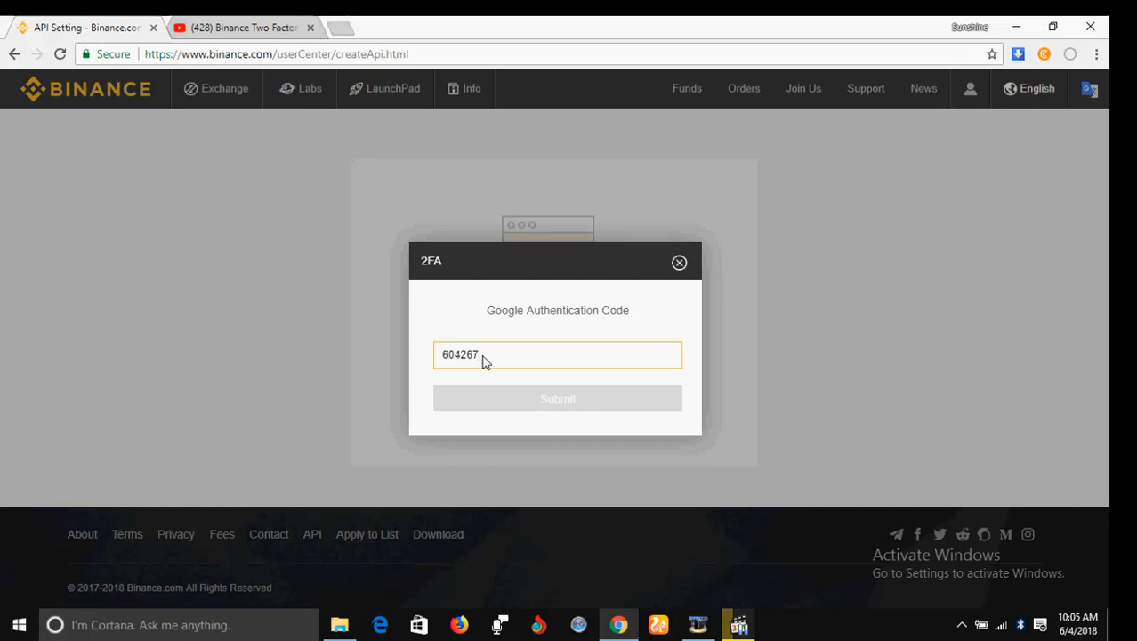
pyautogui.click(559, 399)
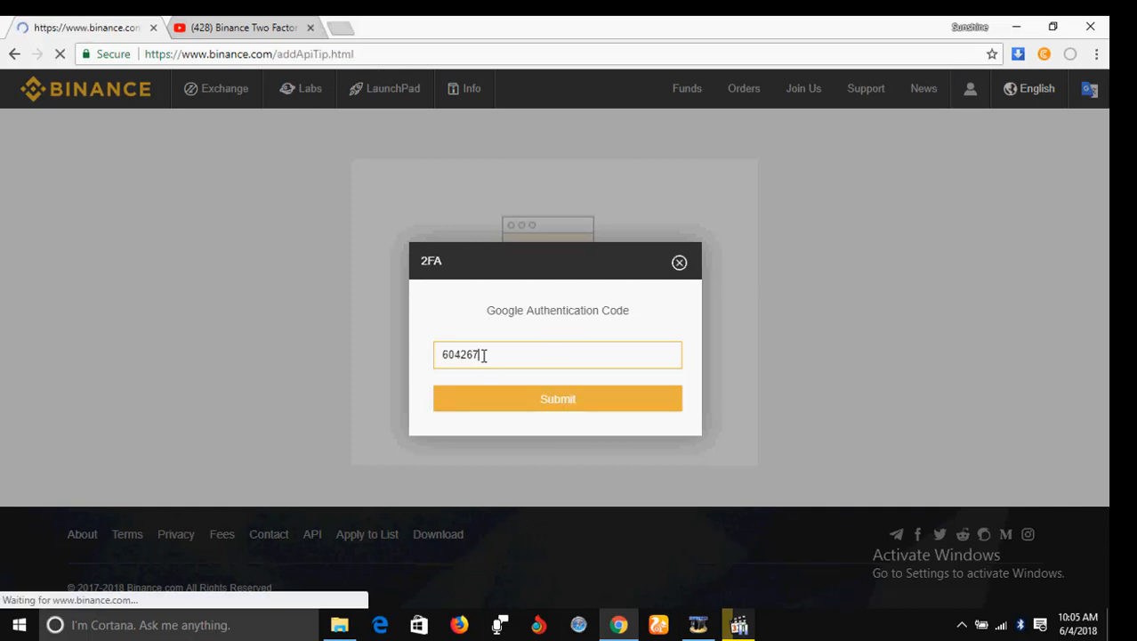
pyautogui.click(559, 399)
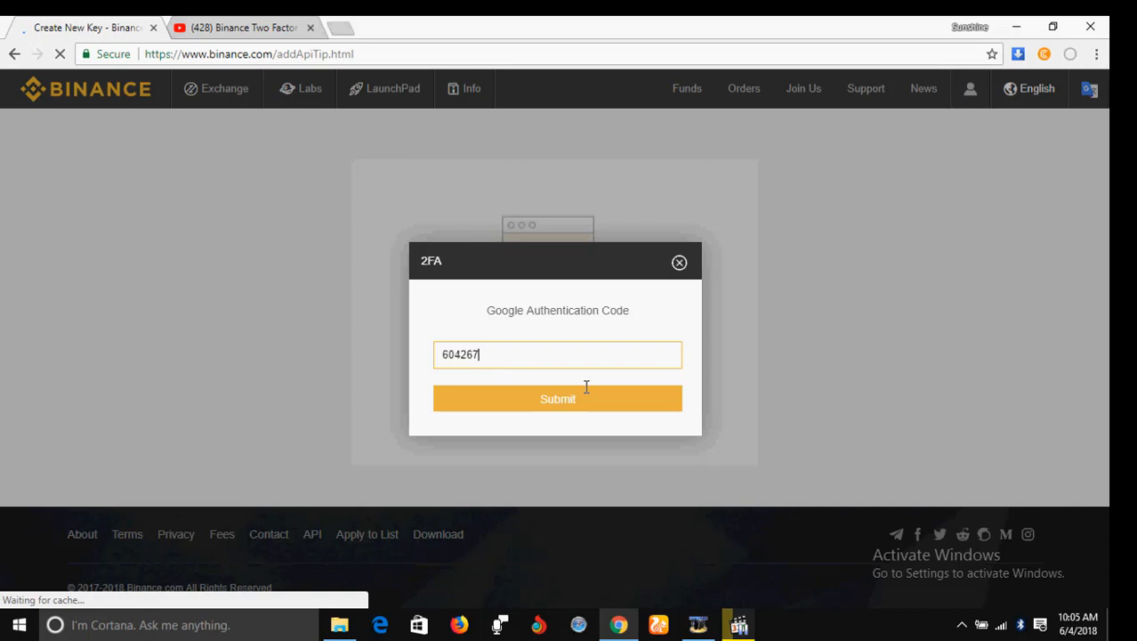
# - View the Gmail inbox showing Binance's Create New API Key confirmation email
pyautogui.click(559, 399)
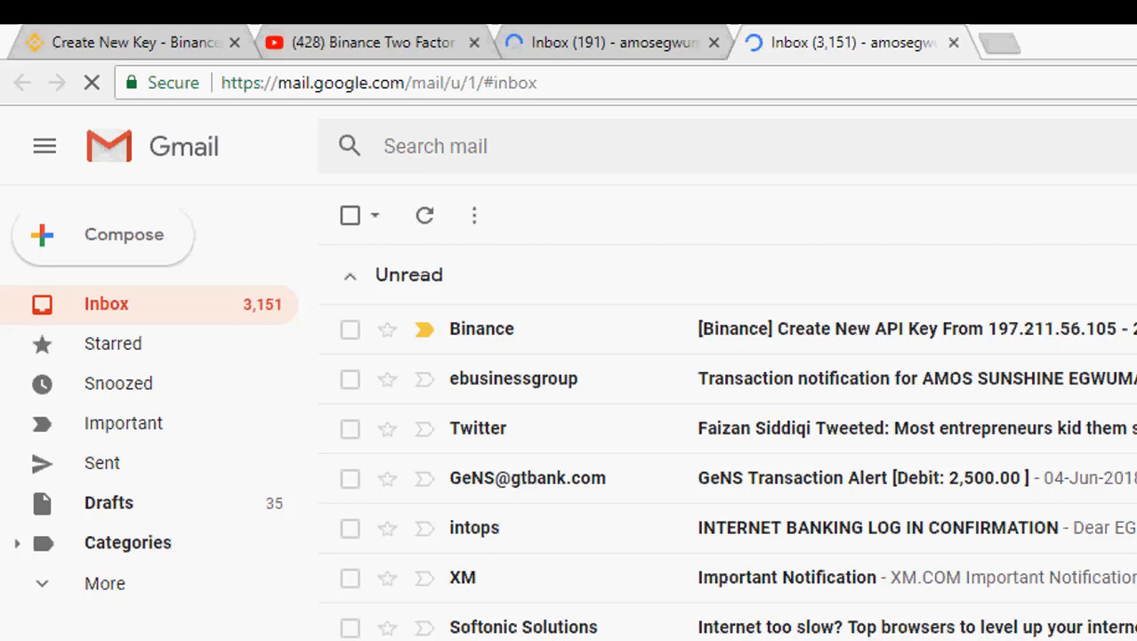
pyautogui.moveTo(1089, 331)
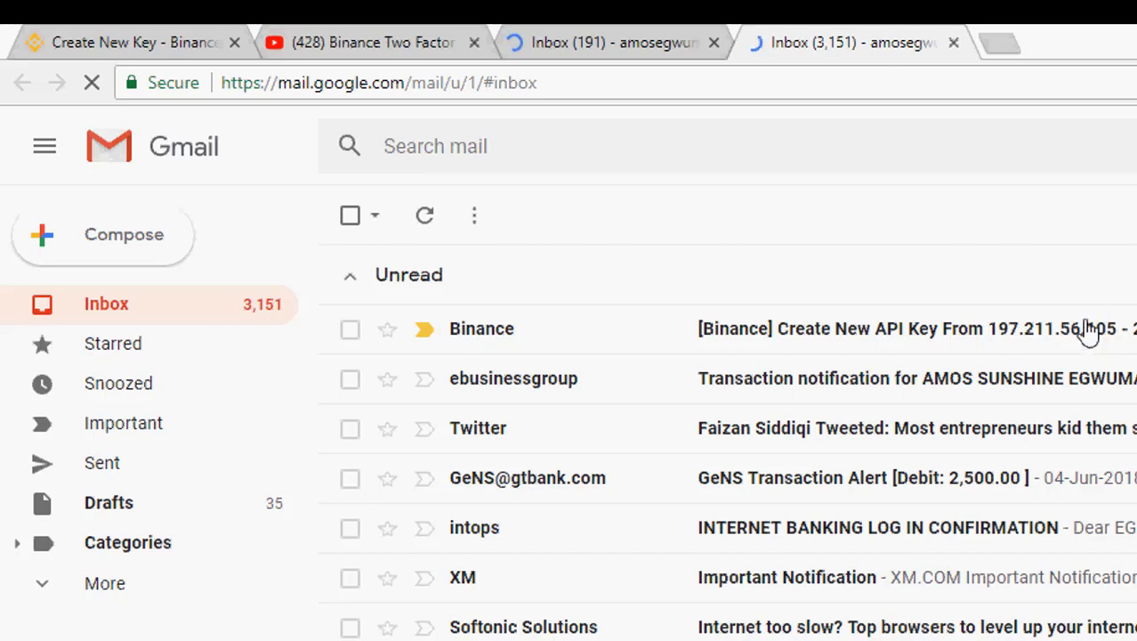